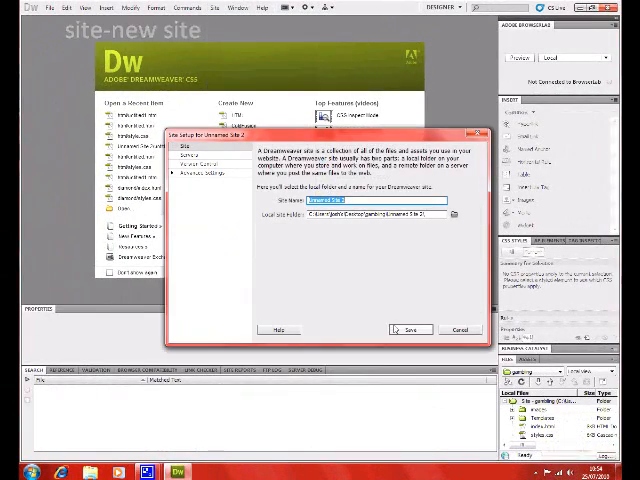
# Save the new site named 'test' in the Site Setup dialog
pyautogui.click(409, 329)
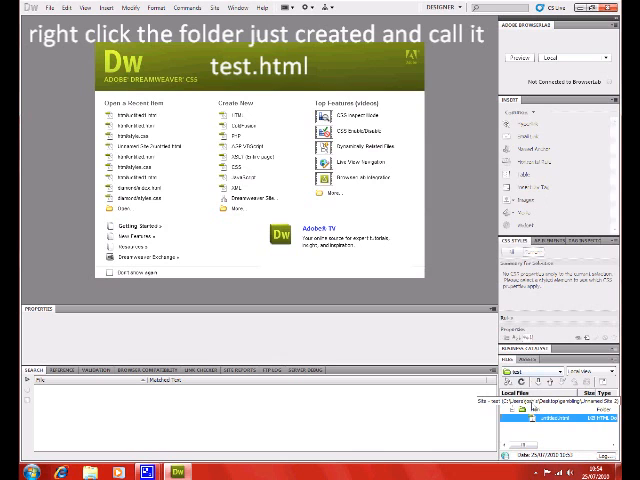
# Bring up the html folder's context menu to add a new styles.css file
pyautogui.rightClick(545, 423)
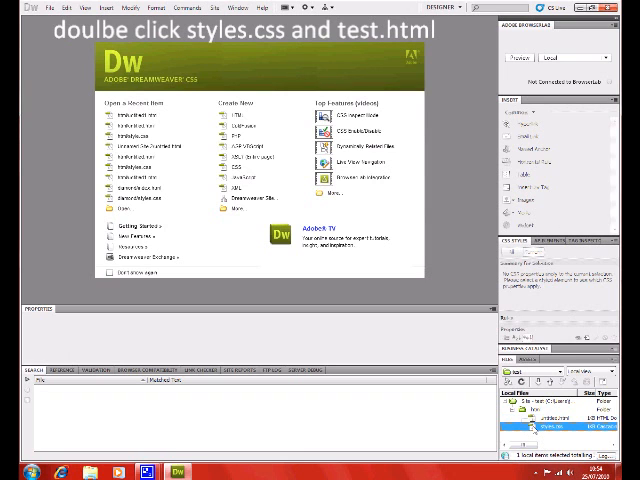
# Open the site's files and switch to Split code-and-design view
pyautogui.doubleClick(550, 419)
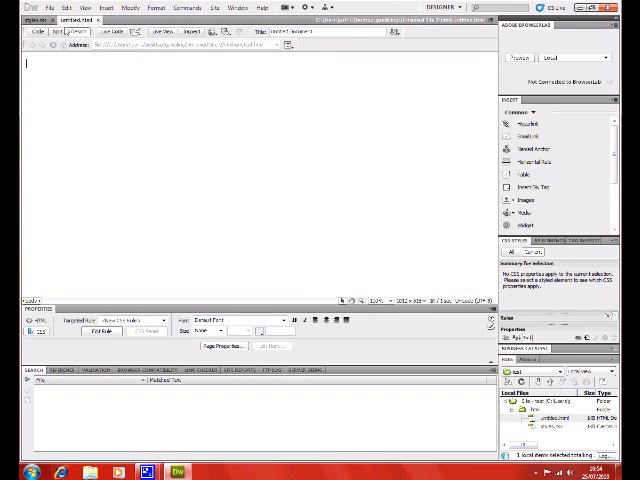
pyautogui.click(37, 31)
pyautogui.write('Going to show you ')
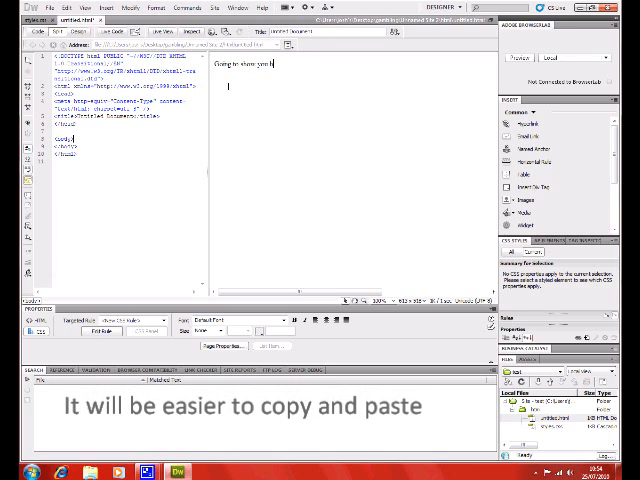
# Type a sentence about how to make a link change color on hovering
pyautogui.write('how to mak')
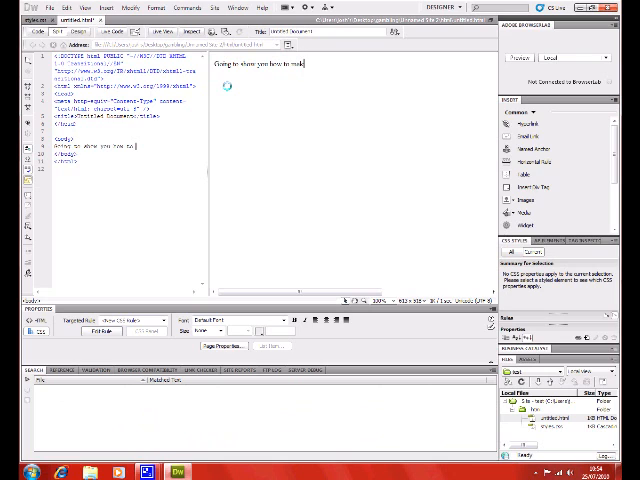
pyautogui.write('a link change')
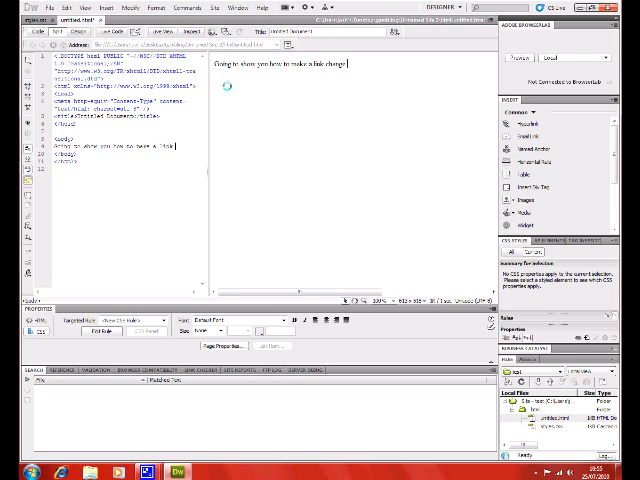
pyautogui.write('color')
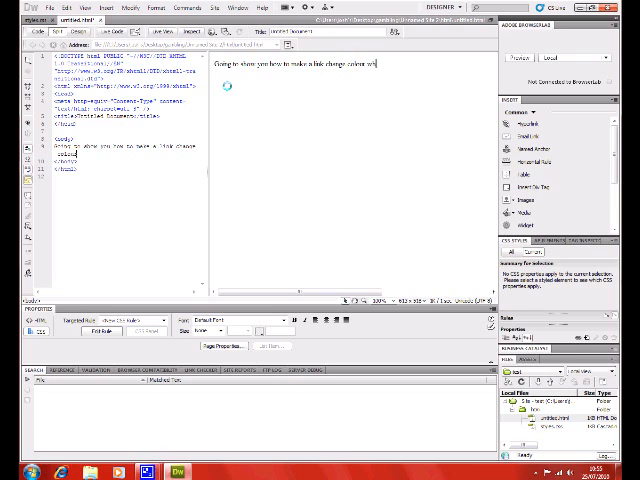
pyautogui.write('n hoverin')
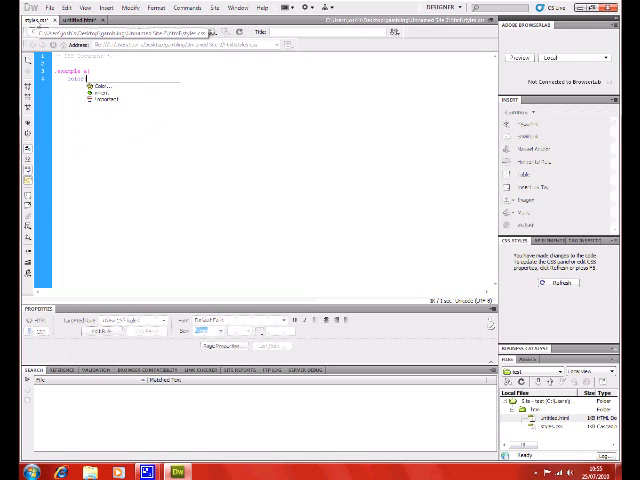
# Give .example a a color with no underline, then start the '.example a:hover' selector
pyautogui.doubleClick(95, 85)
pyautogui.write('#f90;')
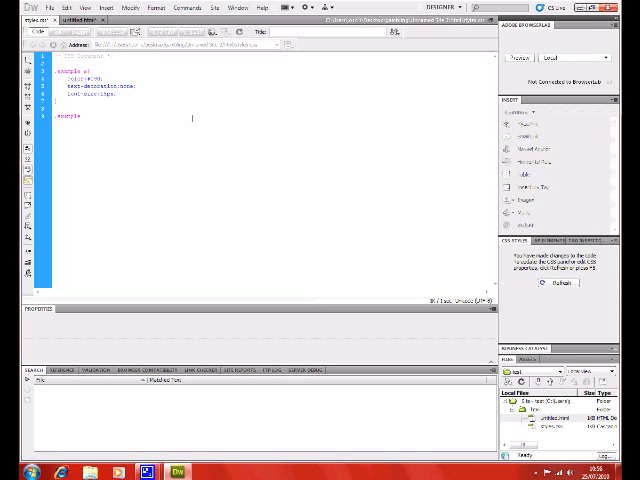
pyautogui.write('a hover{')
pyautogui.write('color')
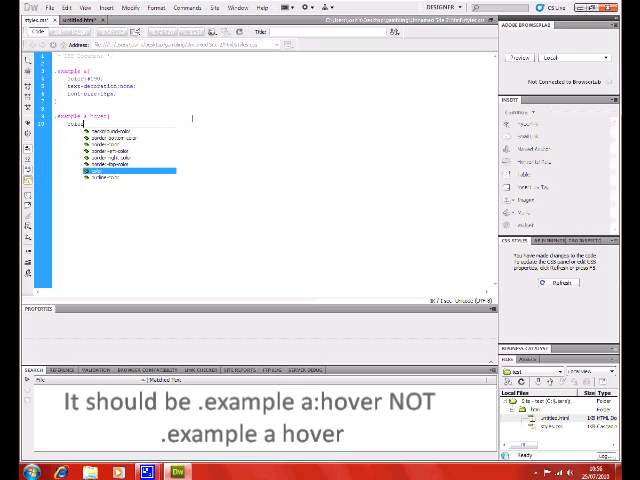
# Add a color property to the .example a:hover rule
pyautogui.click(86, 142)
pyautogui.write("I'm going to mak")
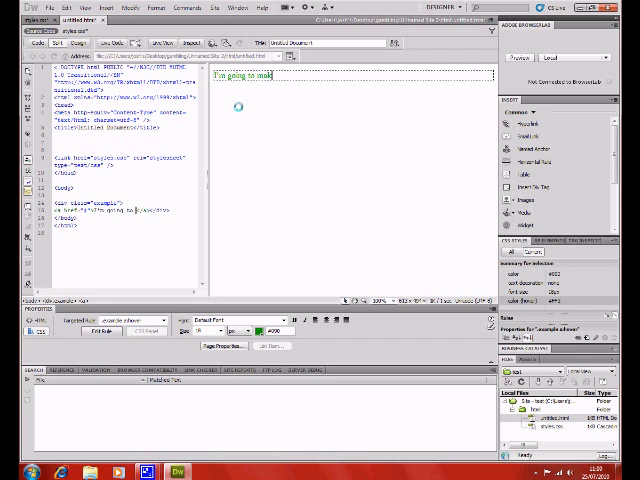
# Finish typing the link text 'I'm going to make this into a link'
pyautogui.write('this into a link')
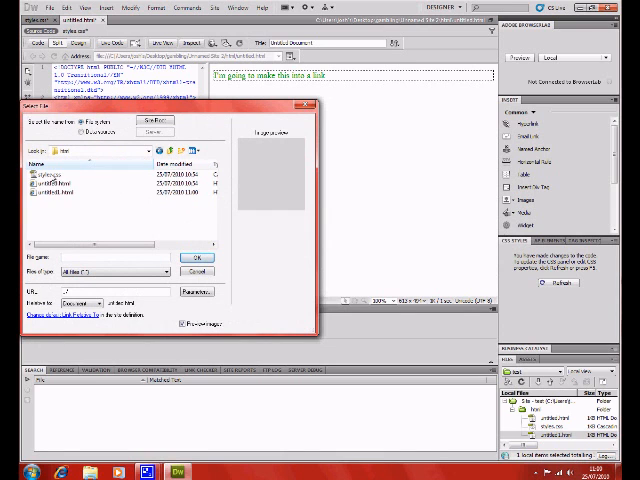
# Open untitled1.html and bring up the code context menu to paste over it
pyautogui.click(190, 257)
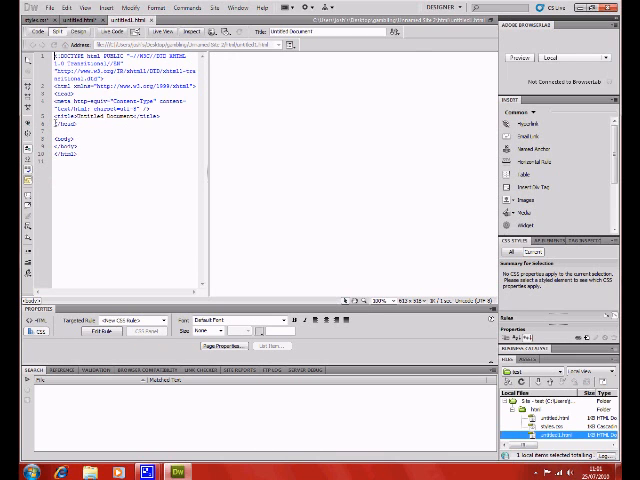
pyautogui.rightClick(55, 140)
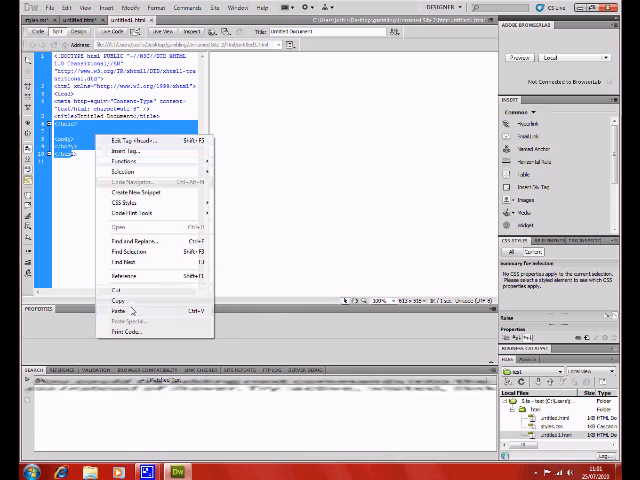